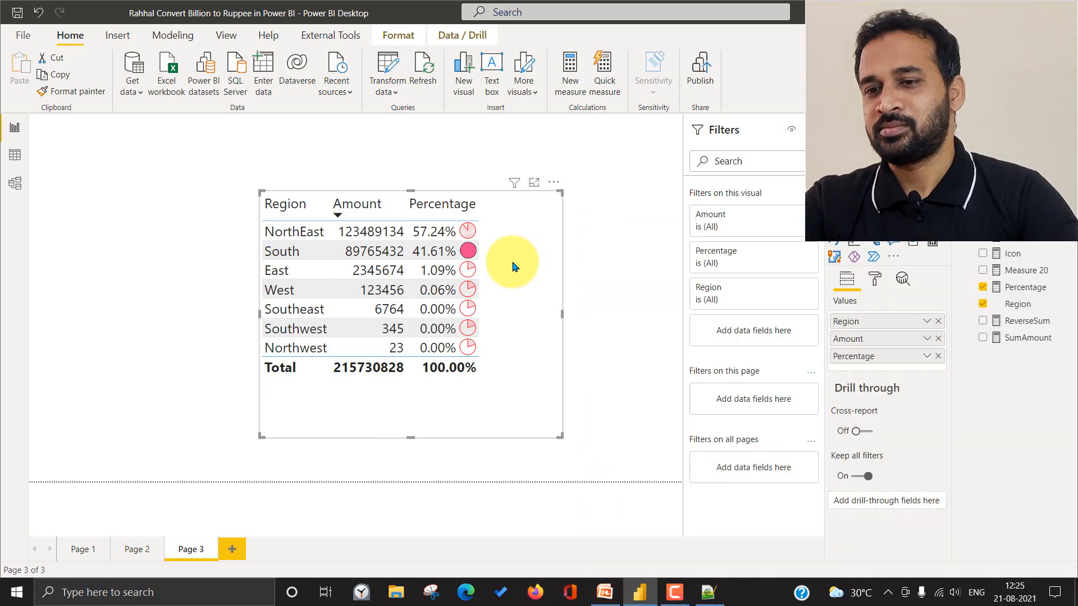
mouse_move(832, 310)
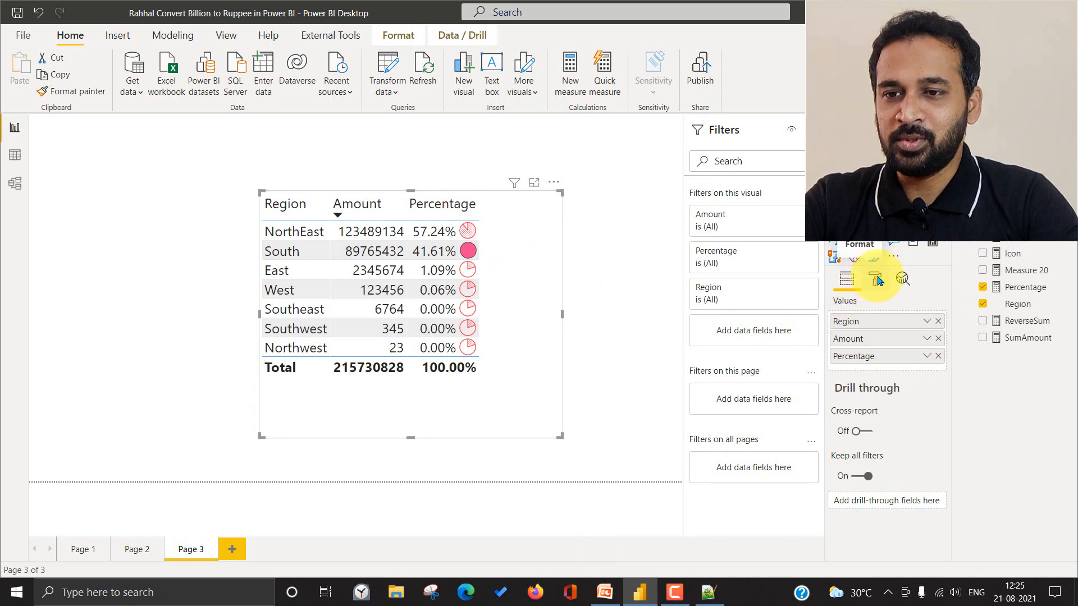
Reach the advanced icon rules for the table's Percentage column via Format > Conditional formatting.
left_click(873, 279)
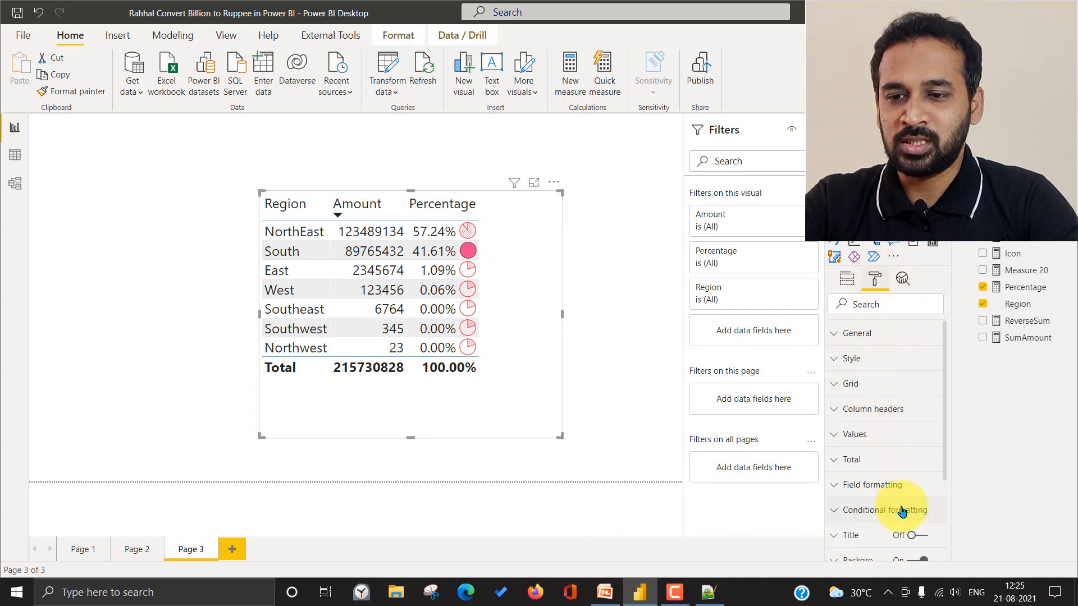
left_click(890, 510)
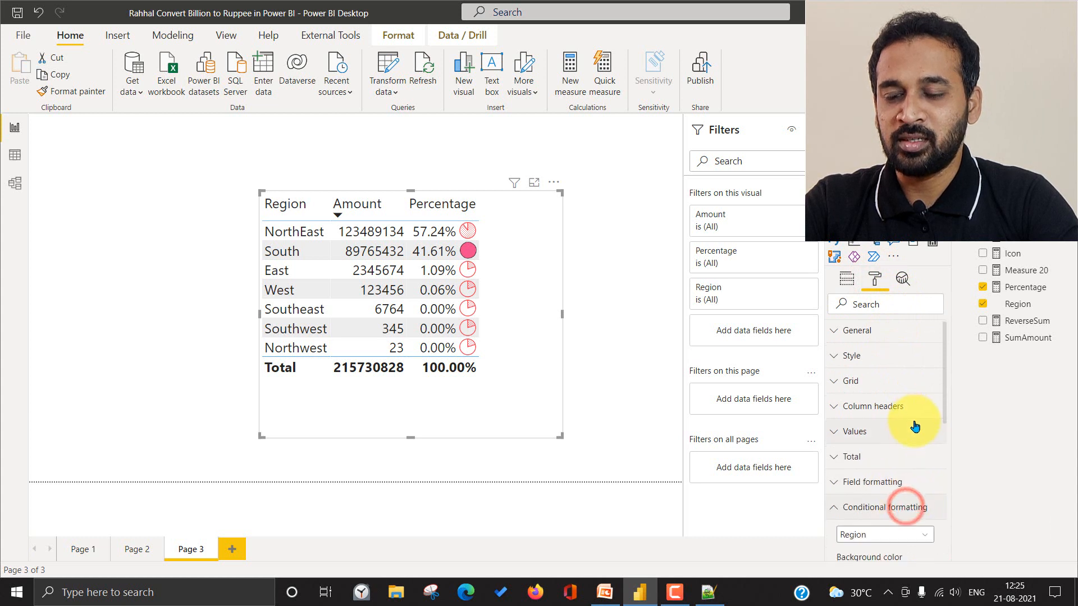
left_click(890, 508)
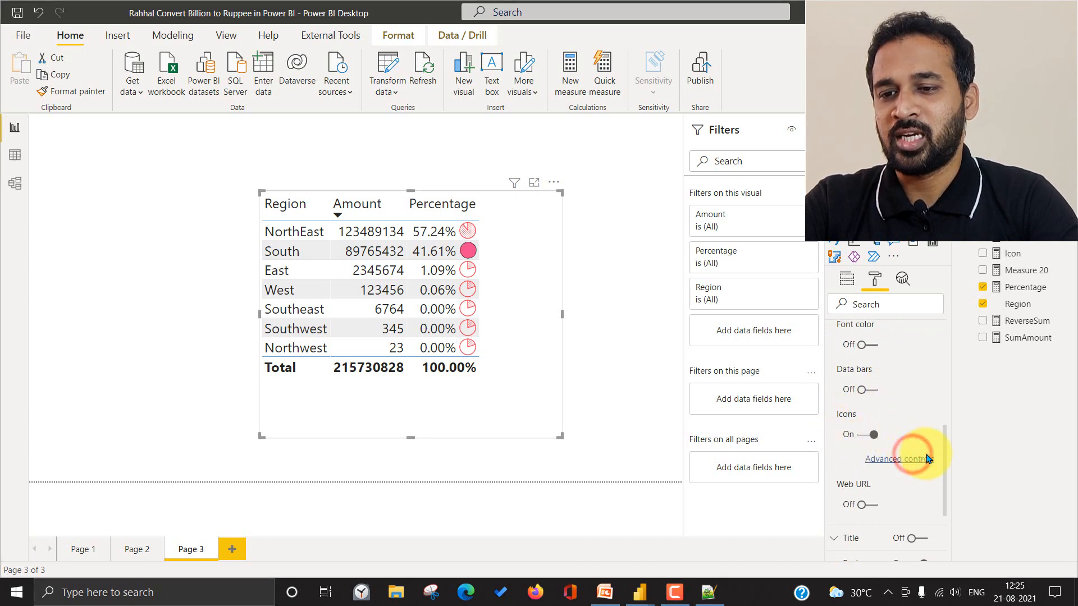
left_click(894, 459)
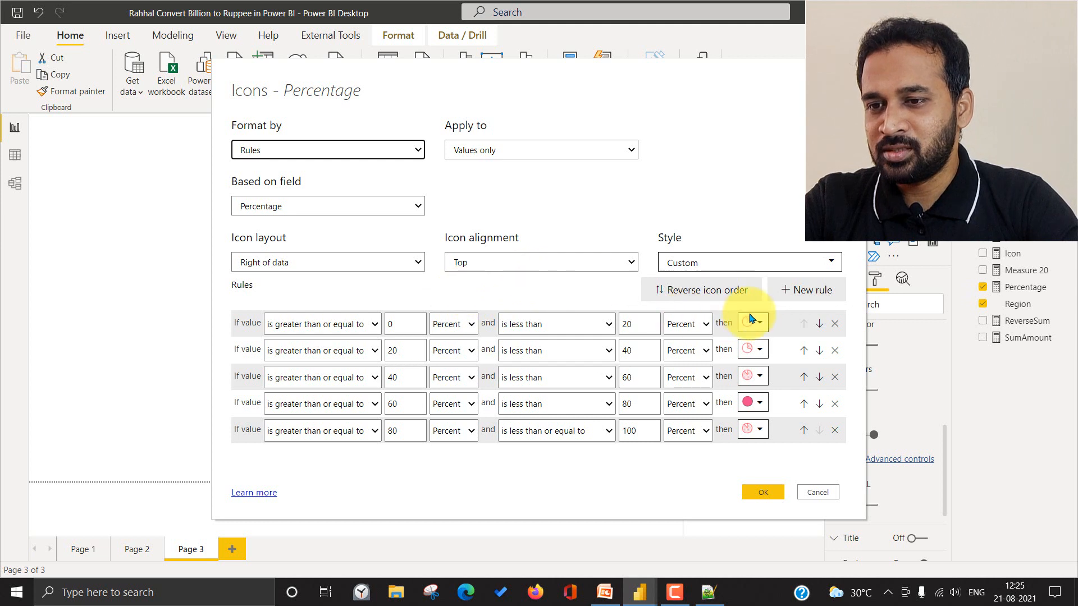
left_click(760, 324)
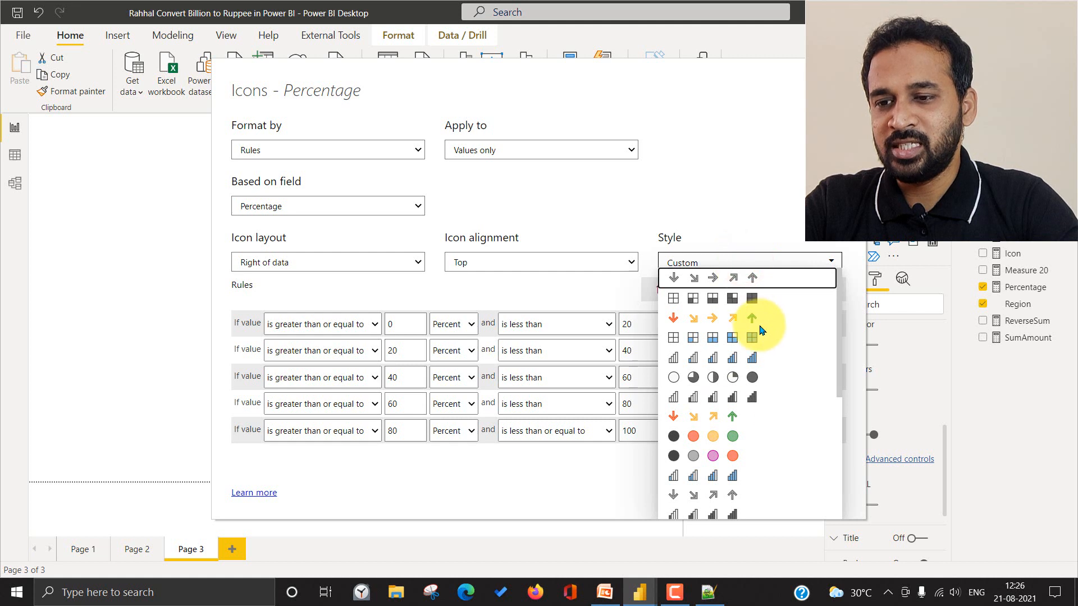
scroll("down", 3)
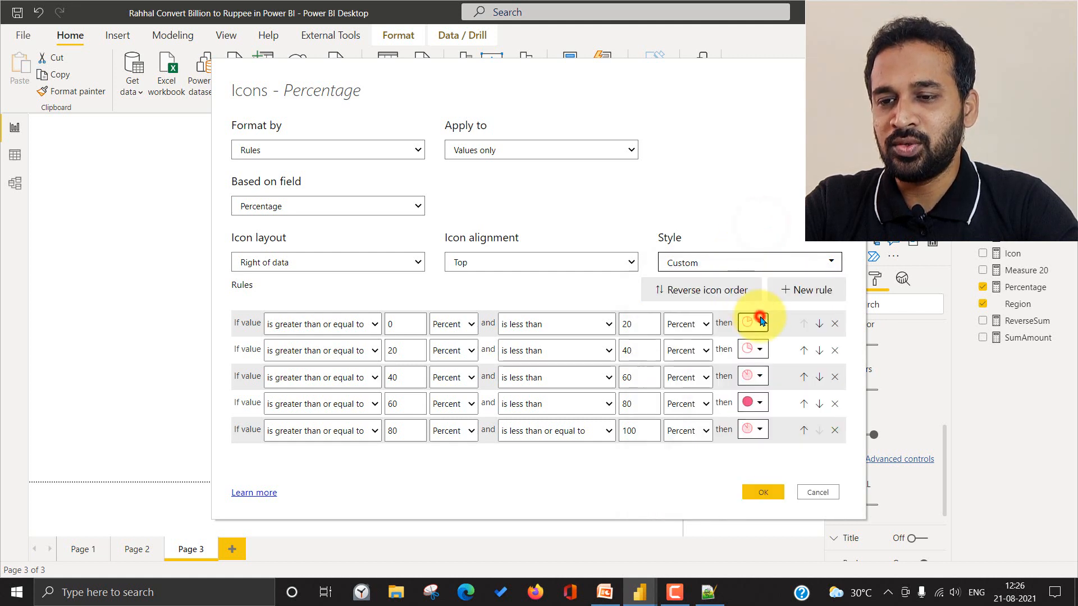
left_click(761, 323)
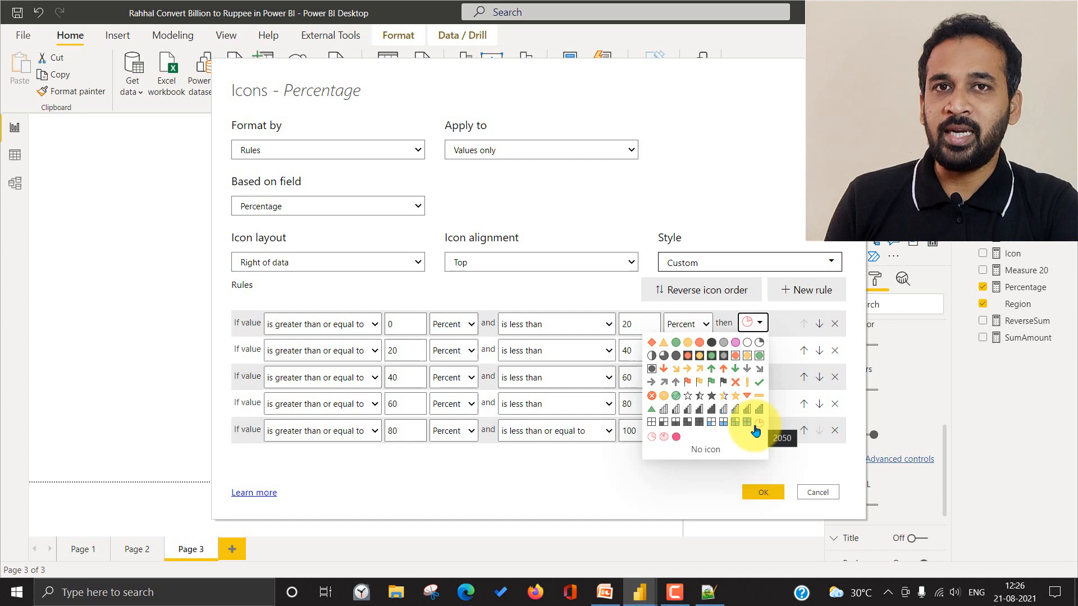
left_click(748, 262)
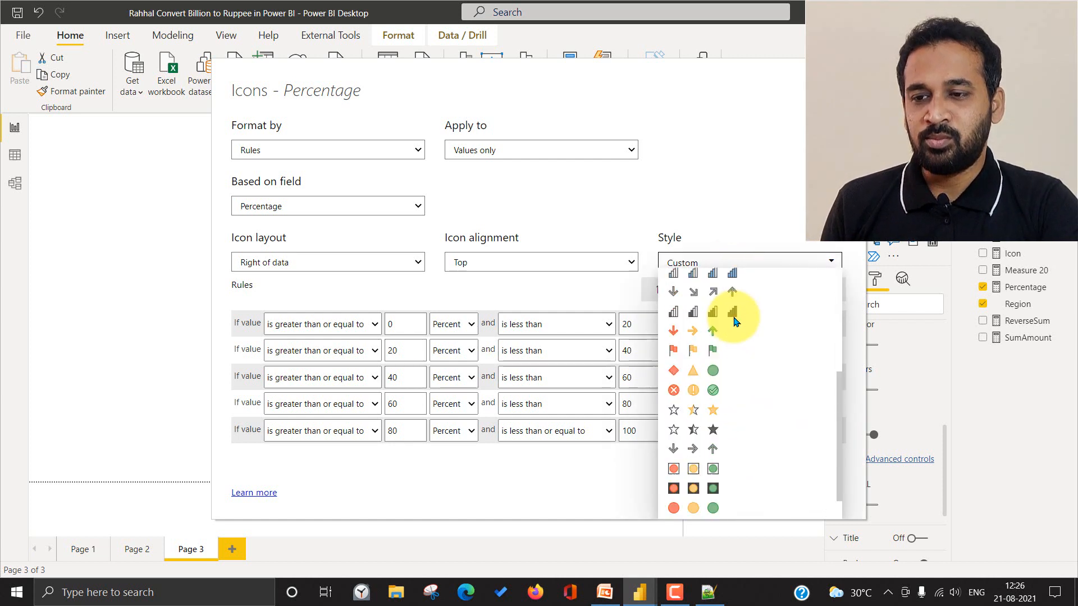
scroll("down", 3)
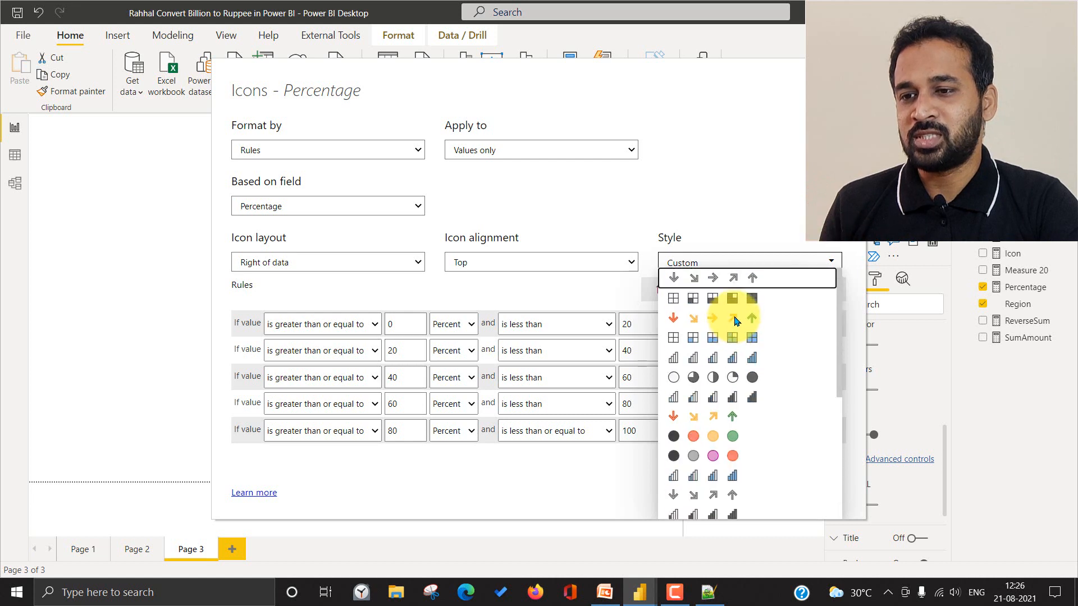
mouse_move(770, 354)
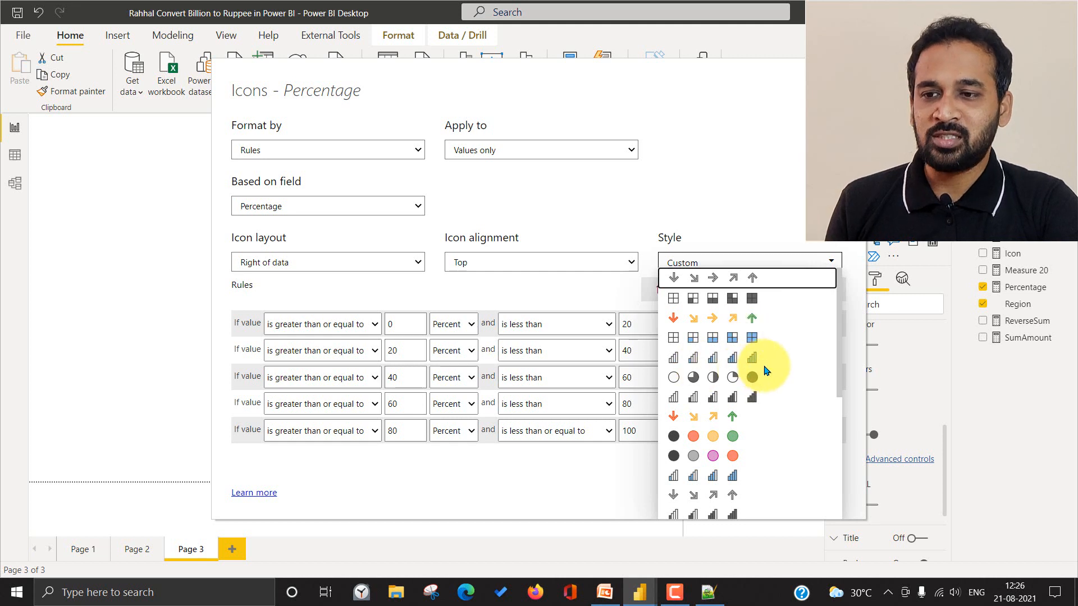
scroll("down", 3)
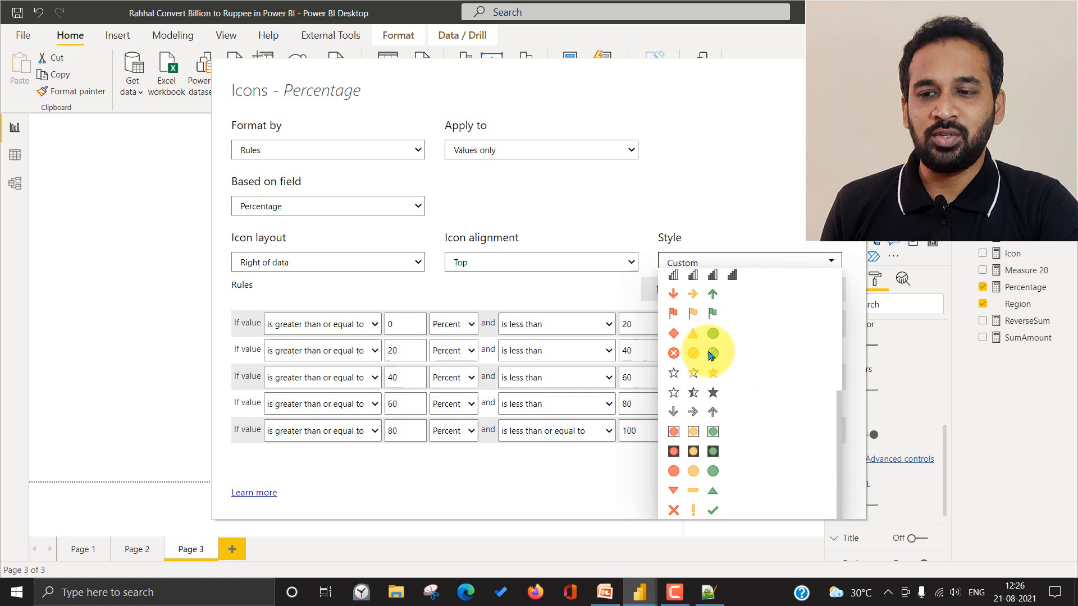
Try the red/yellow/green symbol set with a pie icon and a pink circle on the first two rules, then cancel.
left_click(714, 353)
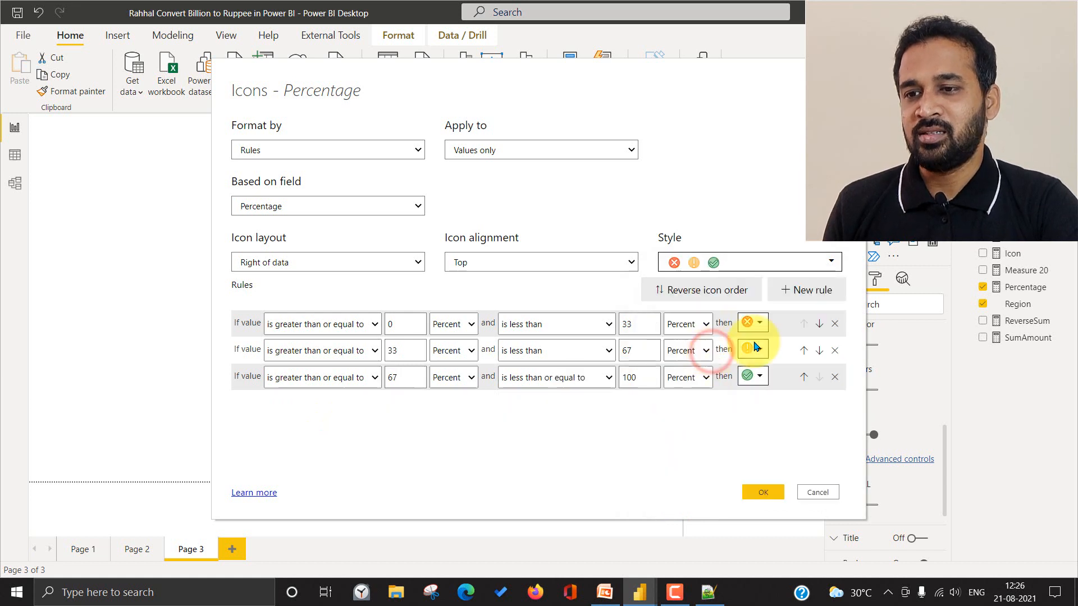
left_click(760, 322)
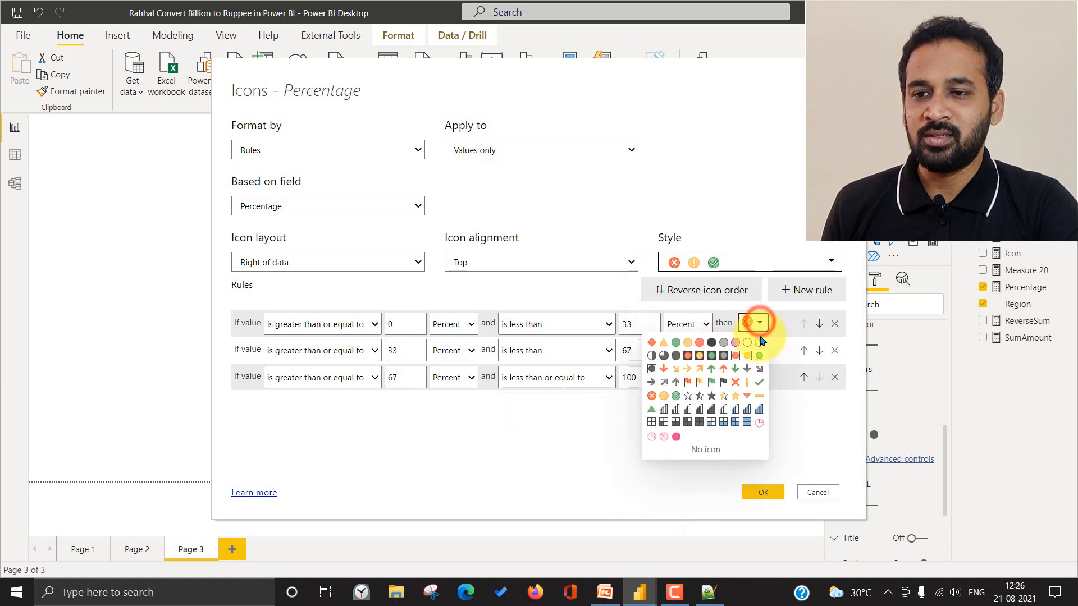
left_click(758, 423)
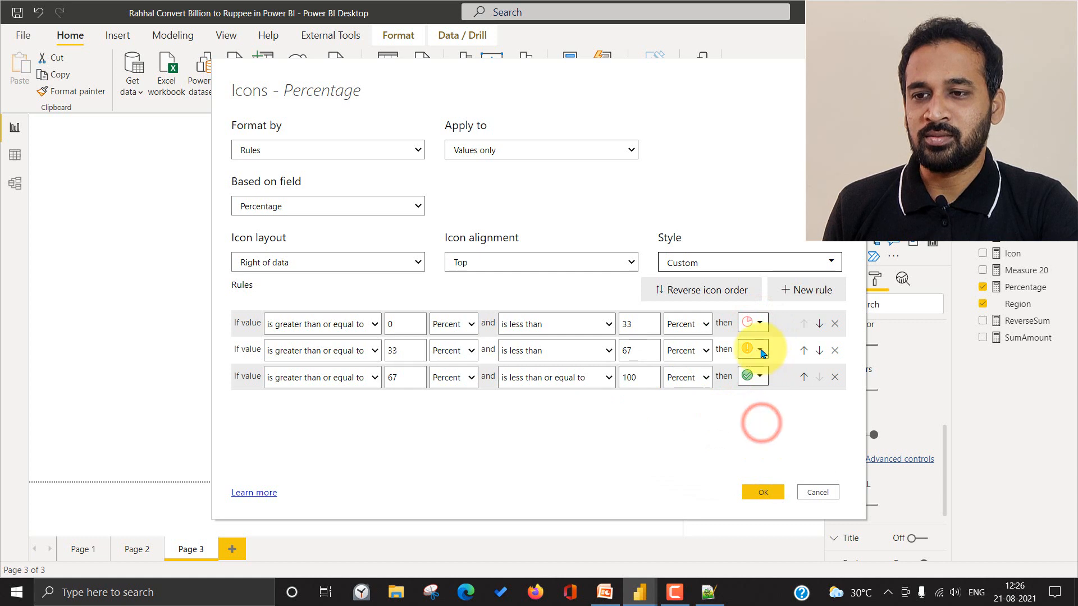
left_click(751, 350)
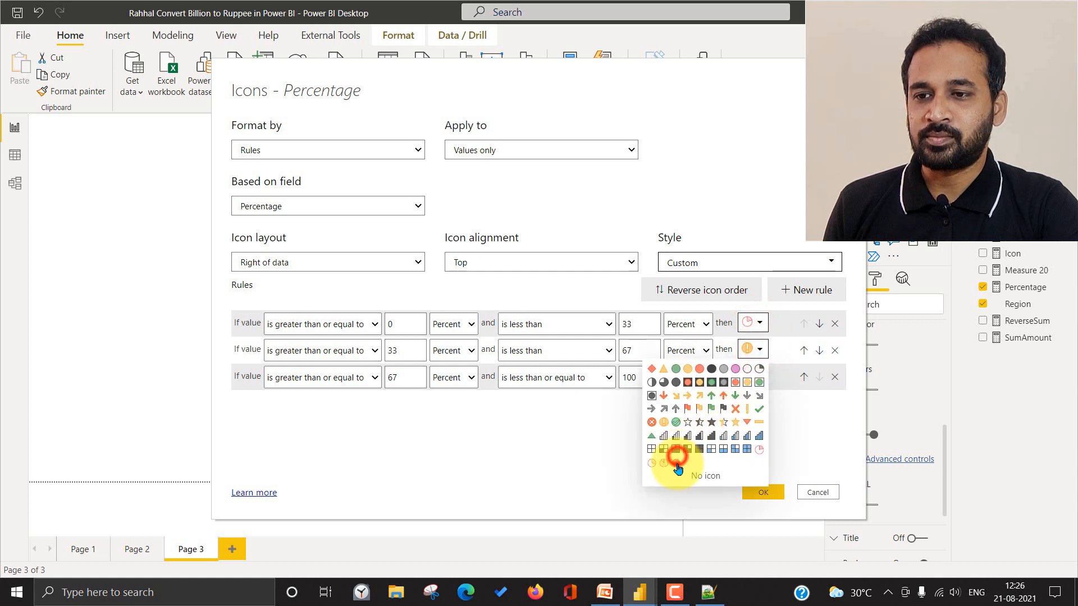
left_click(673, 461)
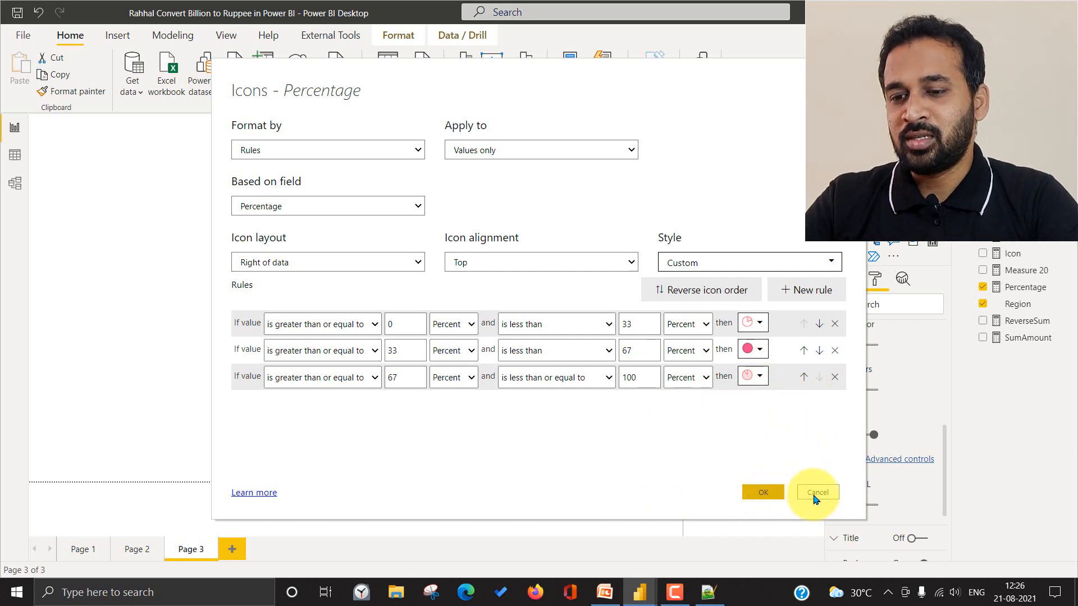
left_click(815, 491)
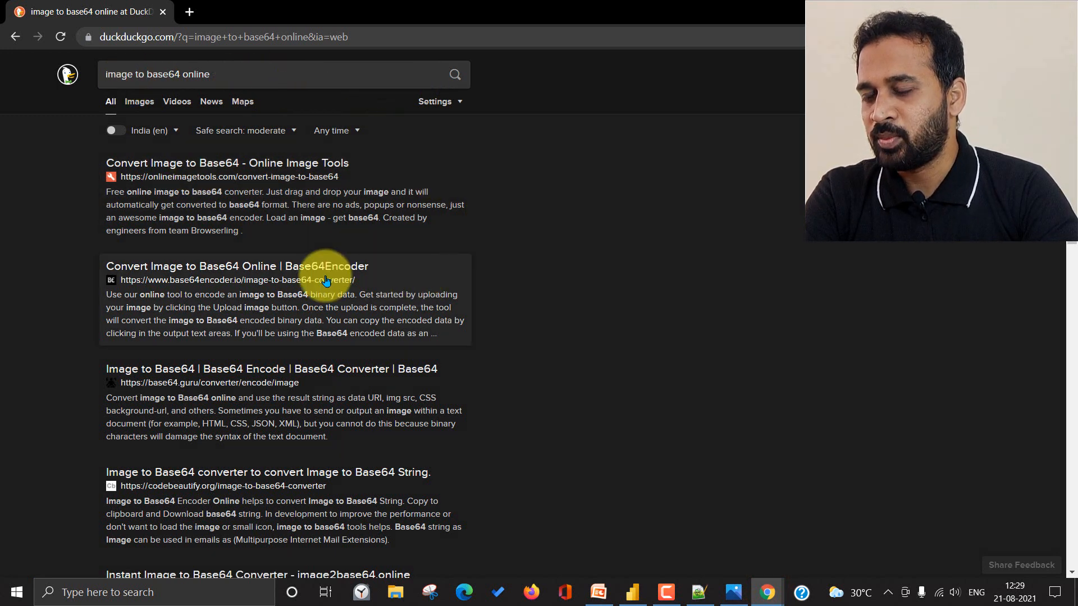
Go to the Base64Encoder image-to-Base64 converter from the search results.
left_click(236, 266)
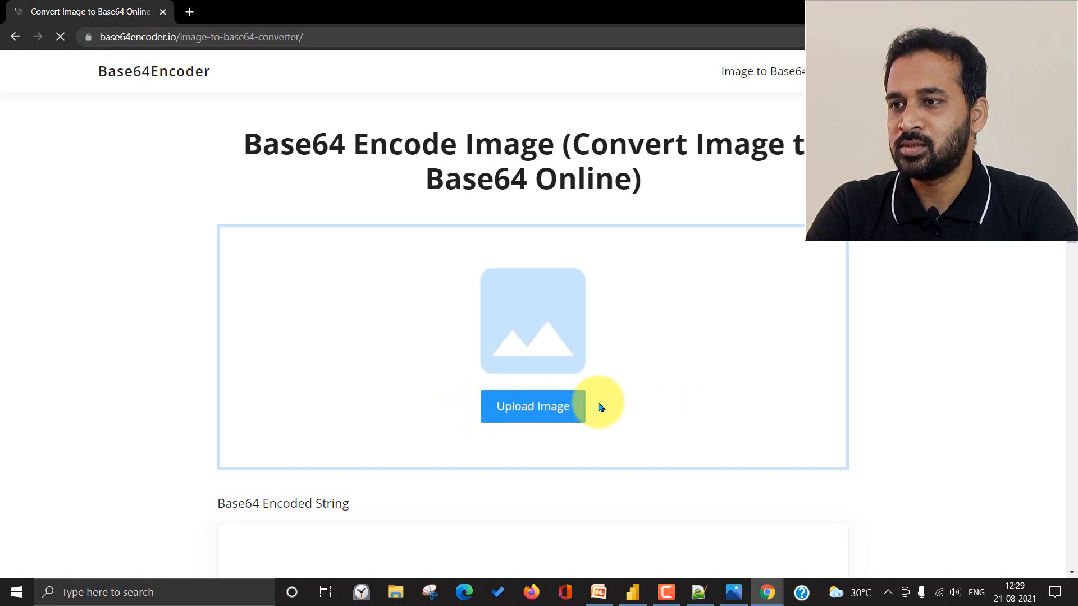
Upload the giphy.gif fire animation to Base64Encoder for conversion.
left_click(532, 405)
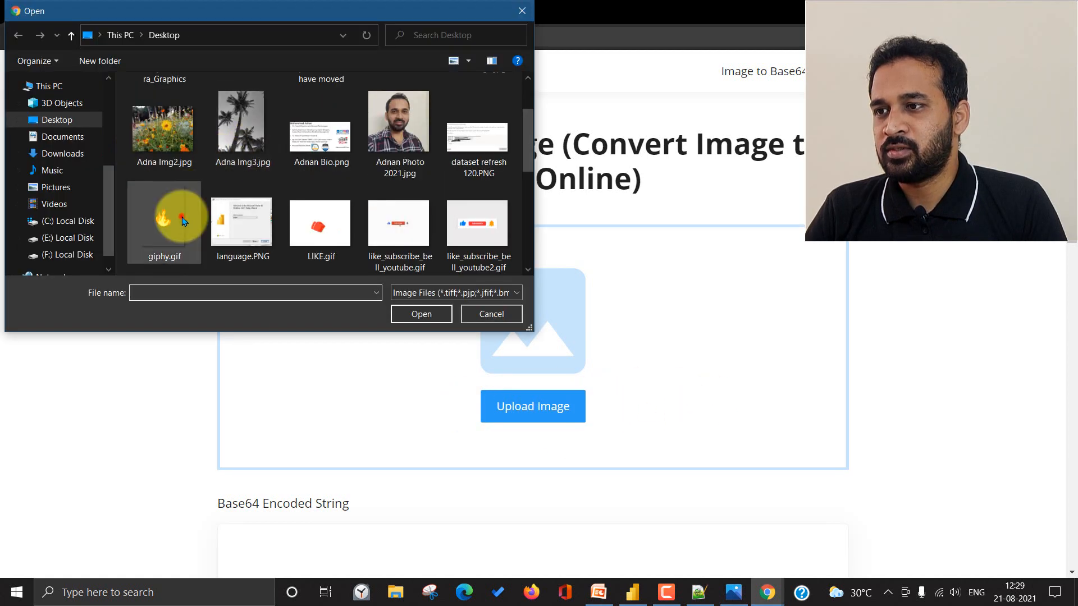
left_click(163, 221)
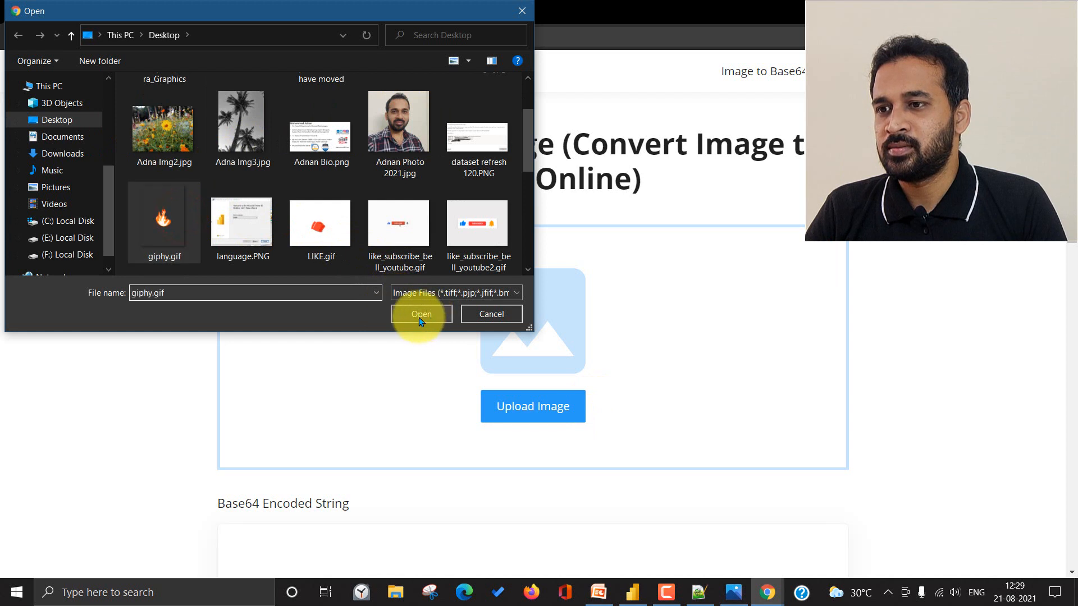
left_click(421, 315)
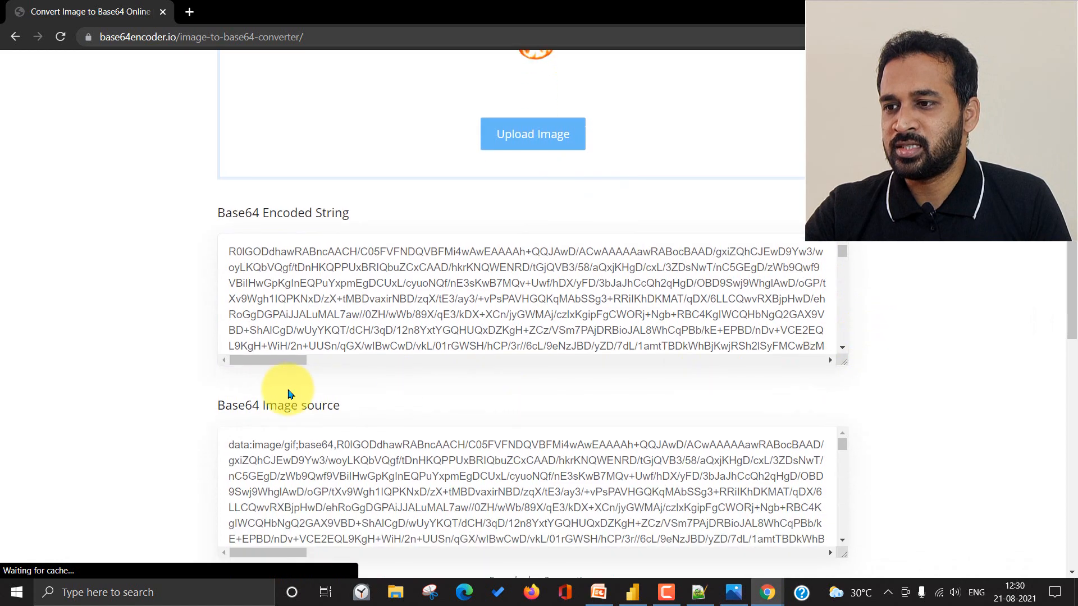
mouse_move(376, 406)
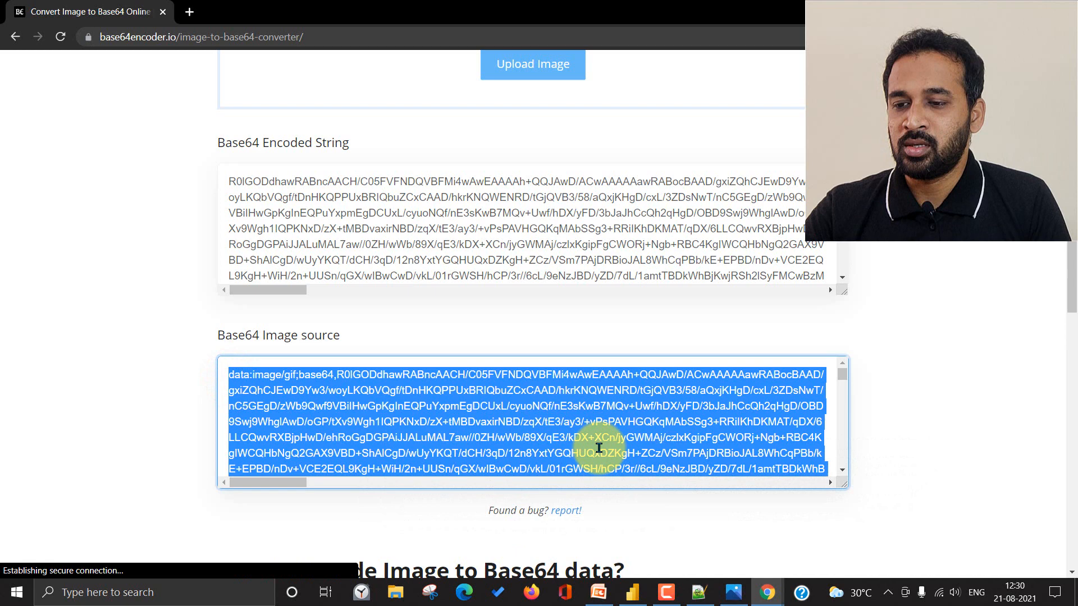
mouse_move(617, 557)
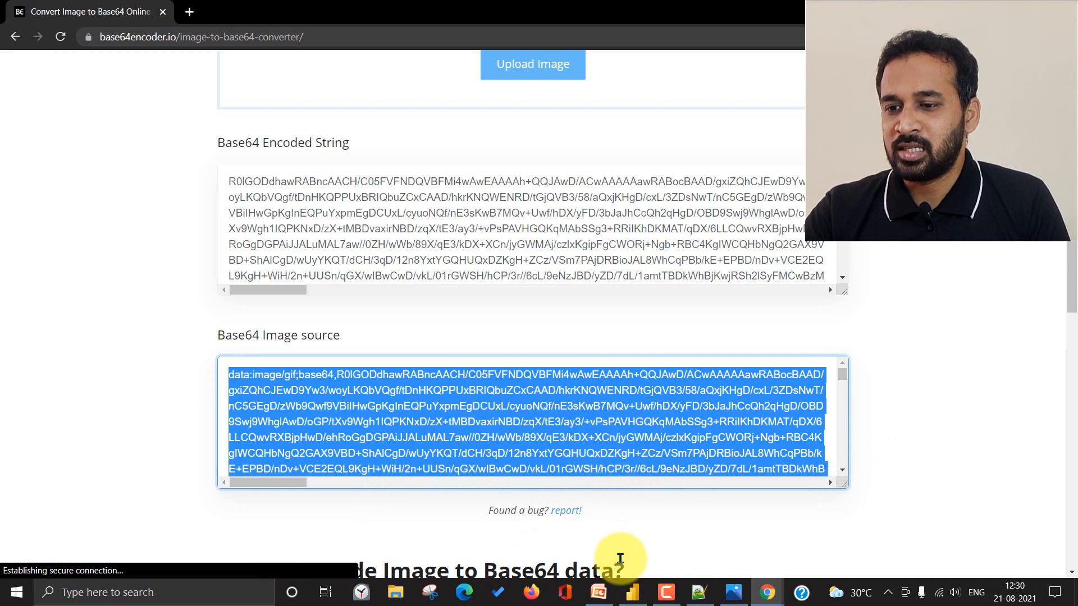
mouse_move(705, 566)
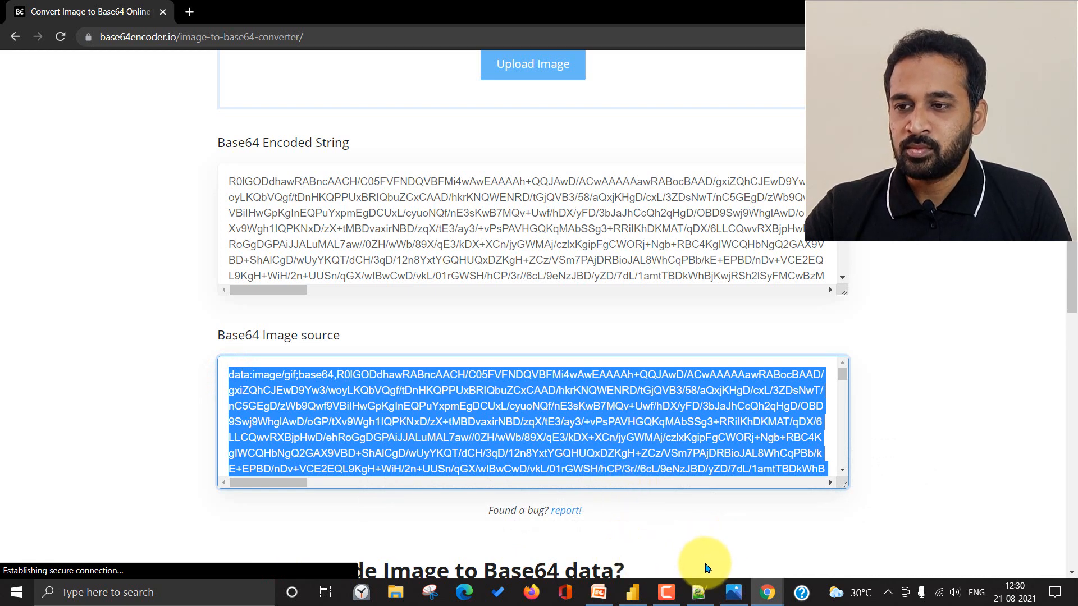
mouse_move(699, 591)
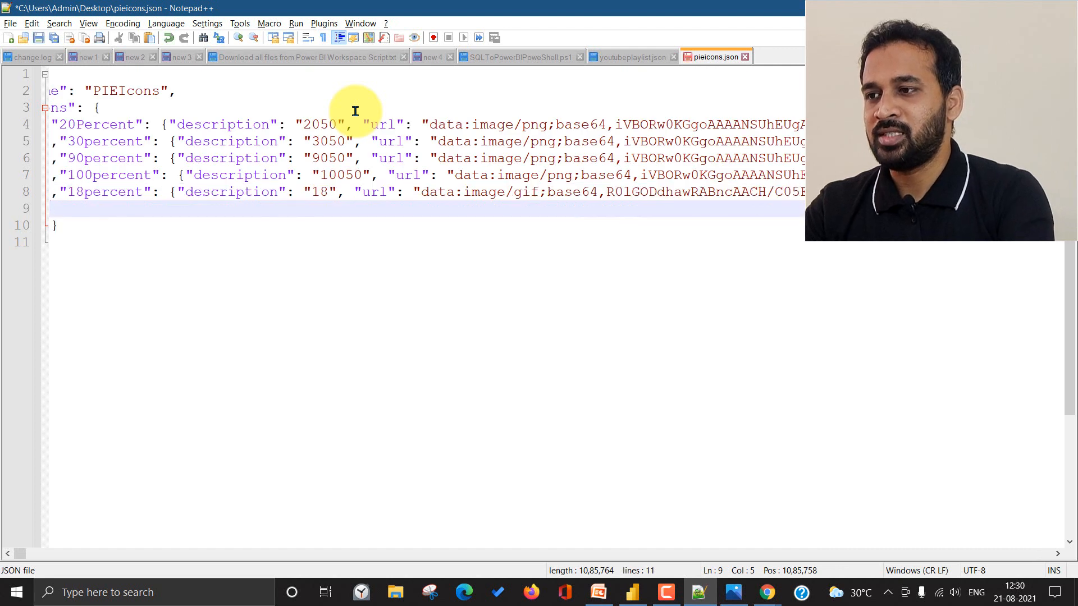
Write the BurningFire icon entry with description Fire and a url key on line 9 of pieicons.json.
type(",\"")
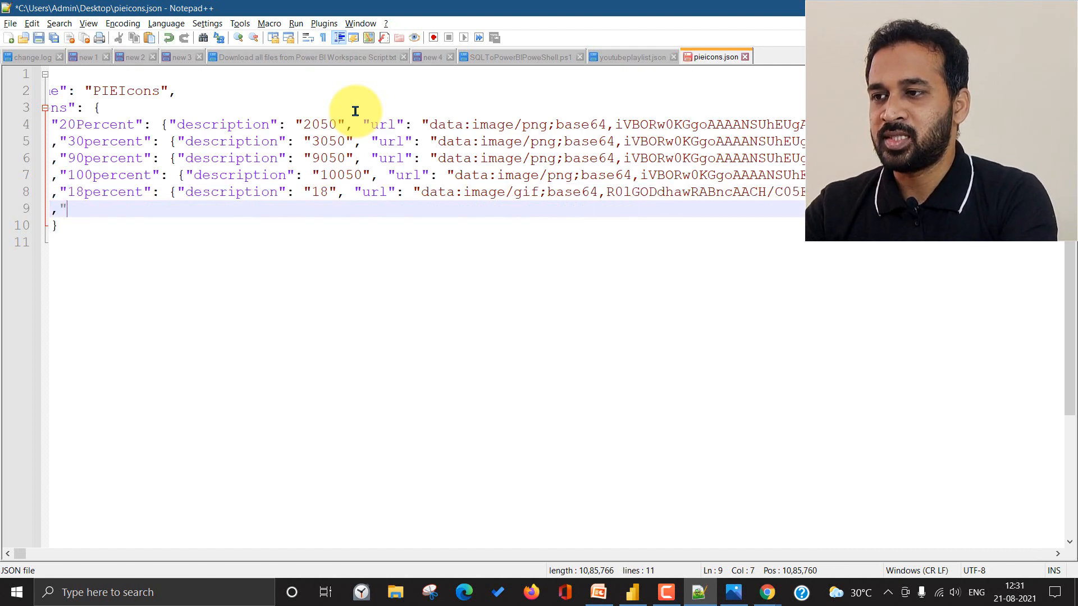
type("Burning")
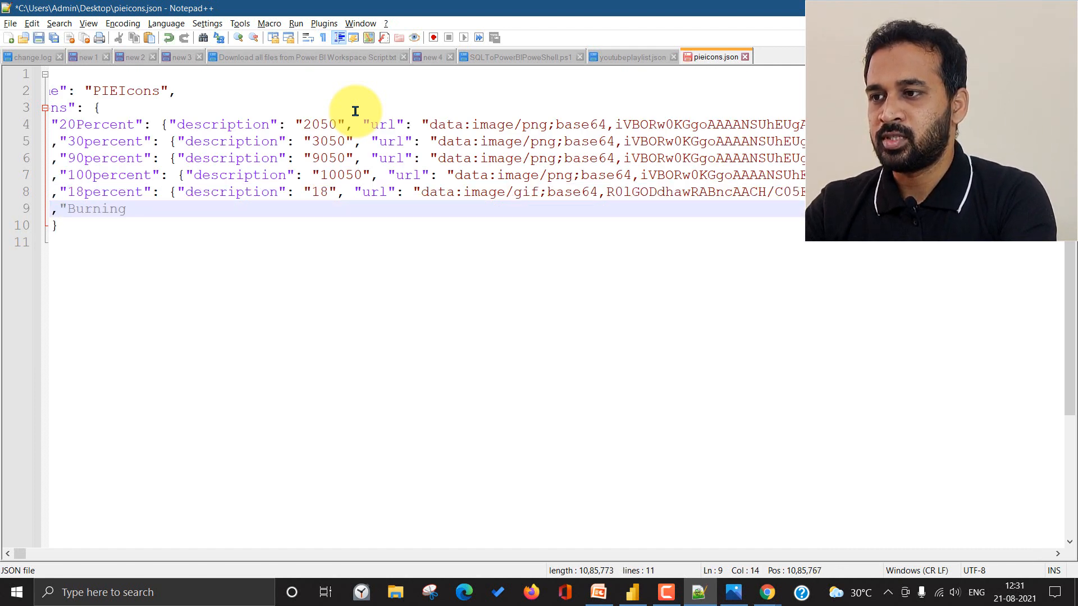
type("Fire")
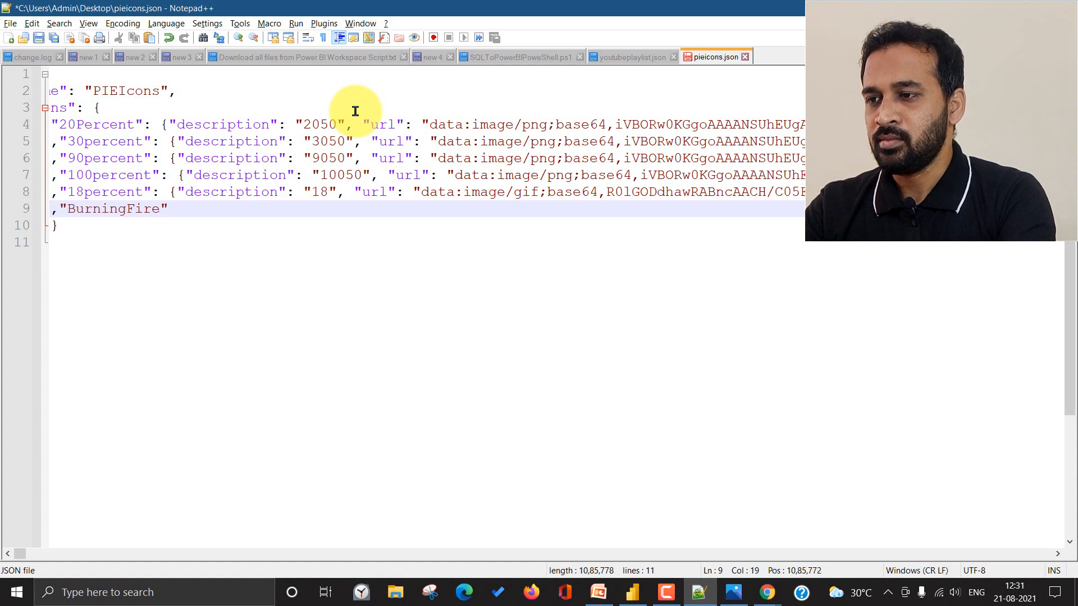
type("\"")
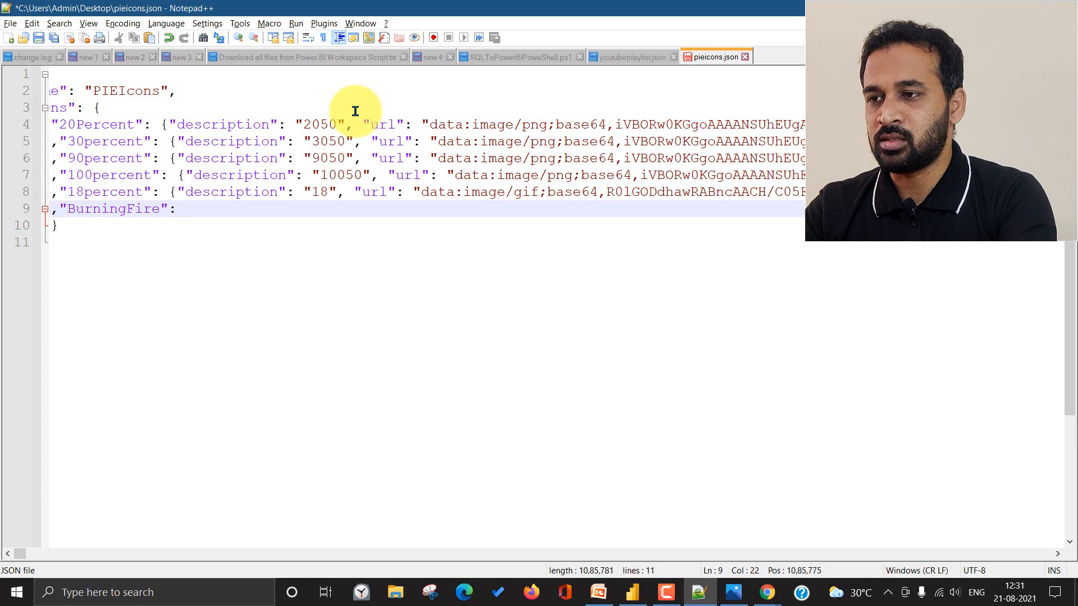
type("{\"description")
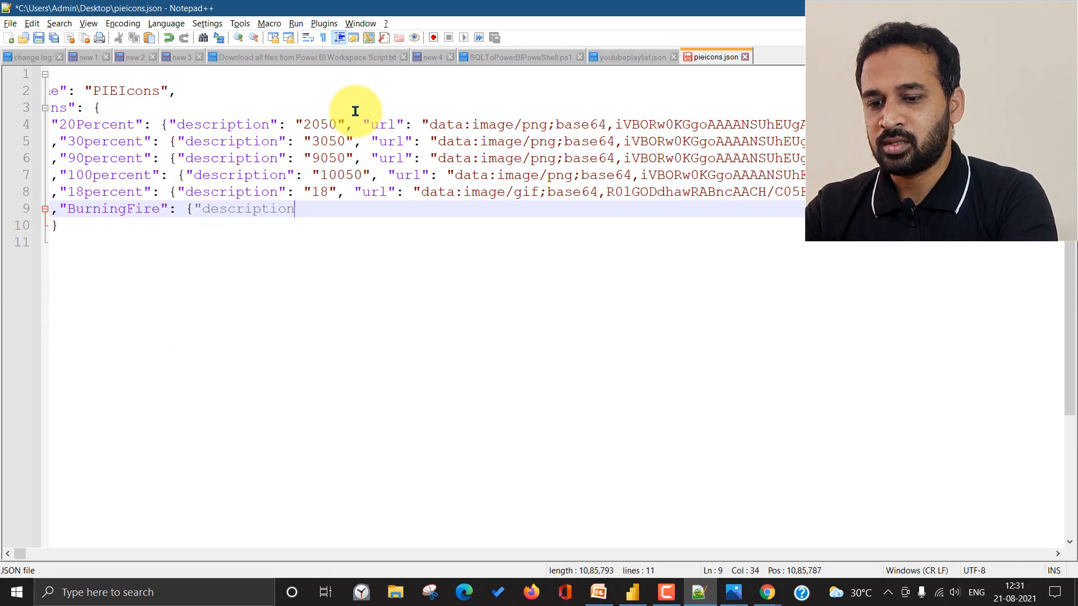
type("\"")
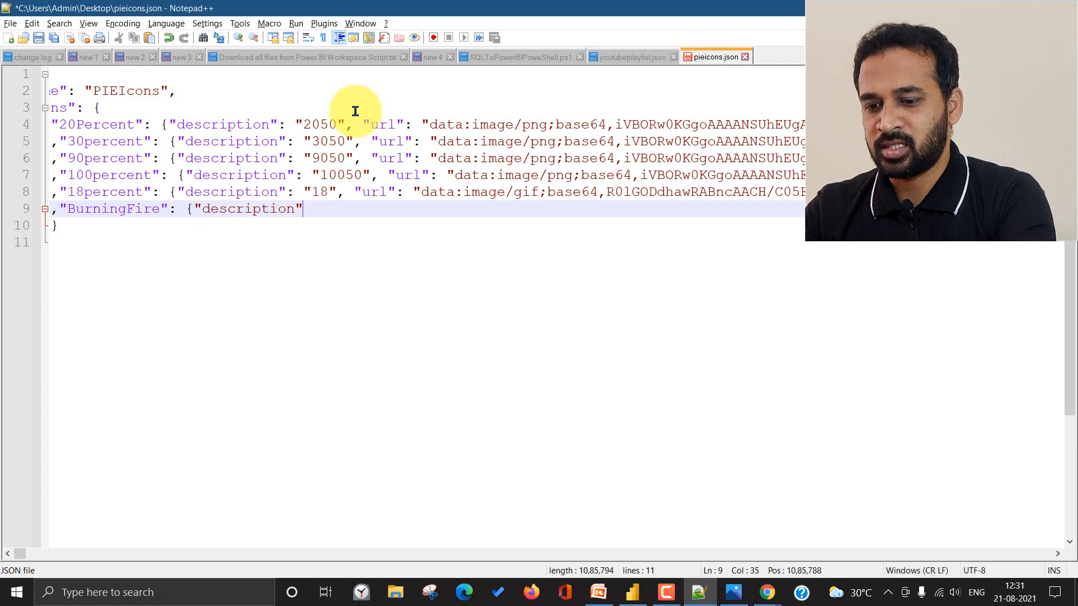
type(": \"Fire")
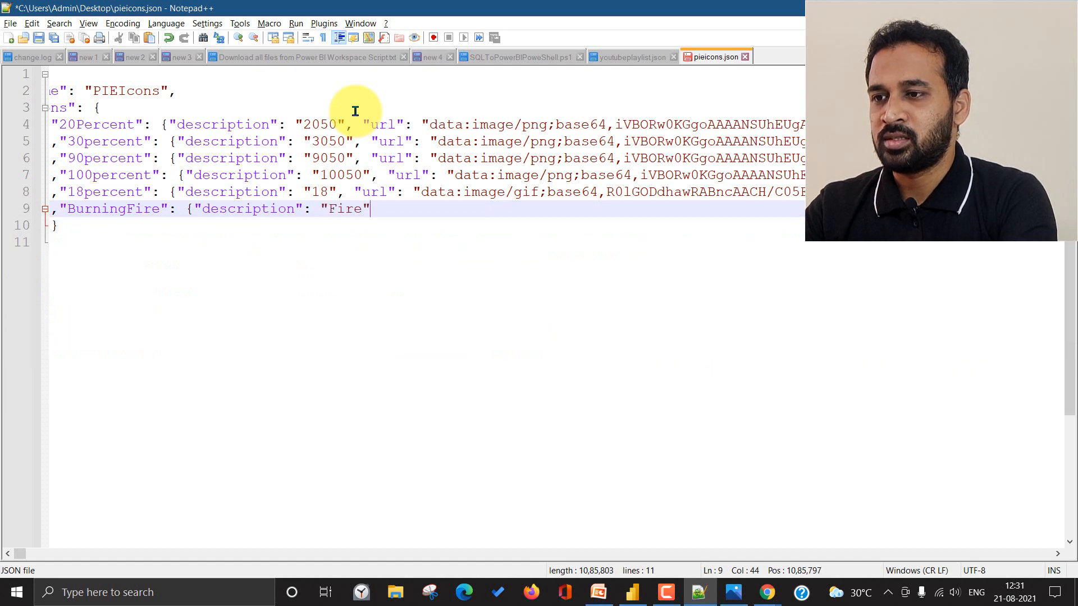
type(",")
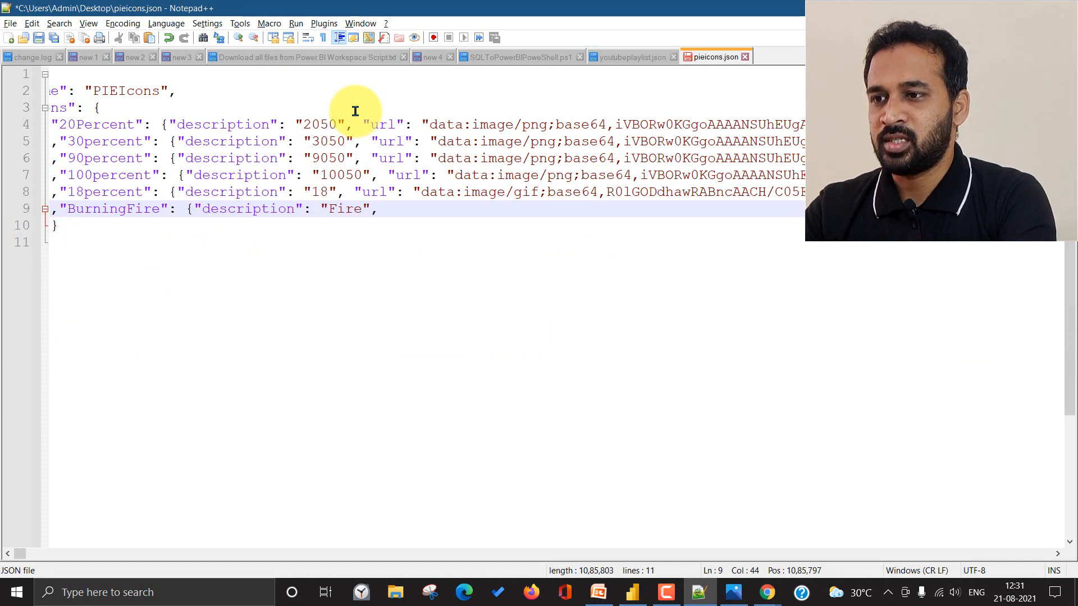
type("\"ur")
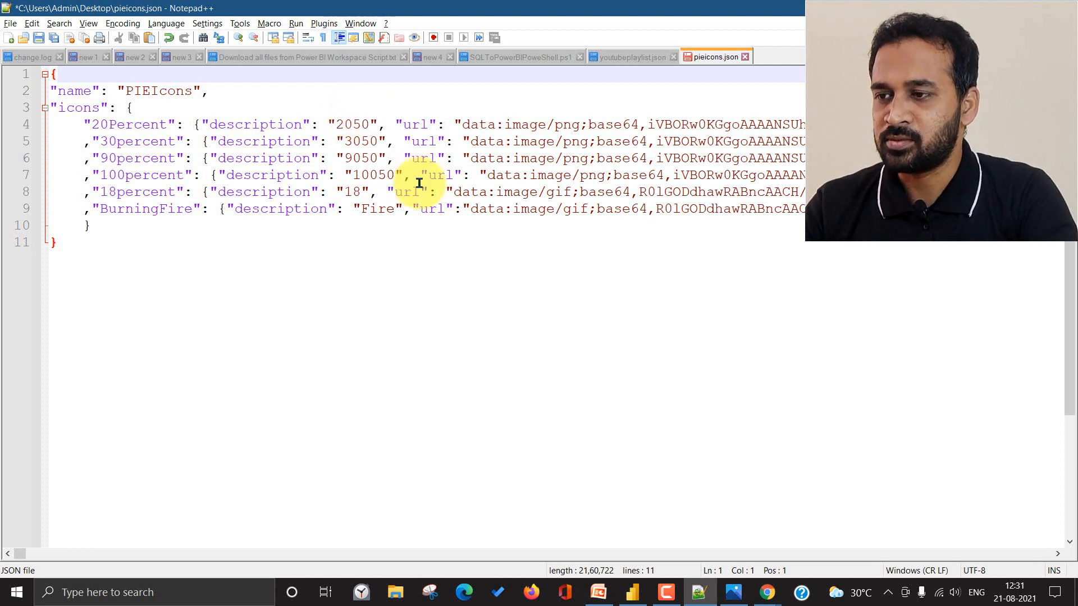
mouse_move(133, 249)
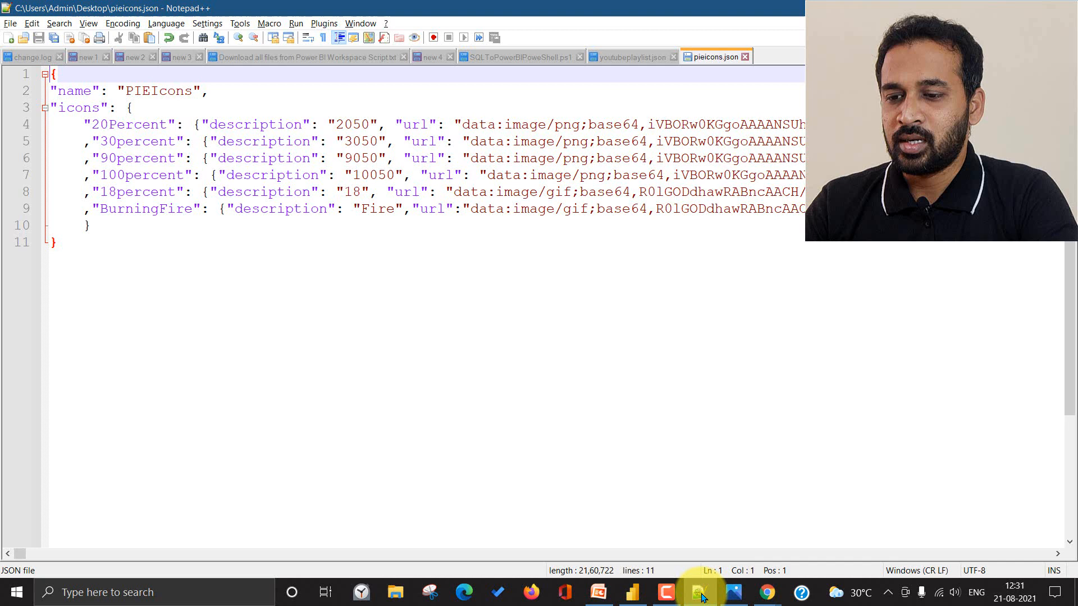
Import pieicons.json through View > Themes > Browse for themes and dismiss the success message.
left_click(631, 592)
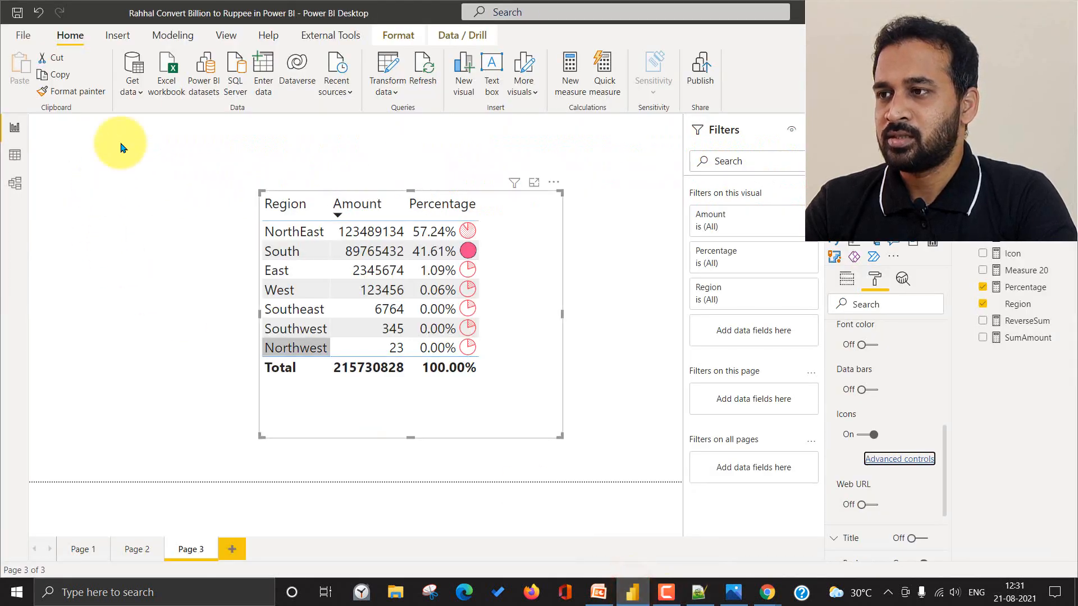
left_click(226, 35)
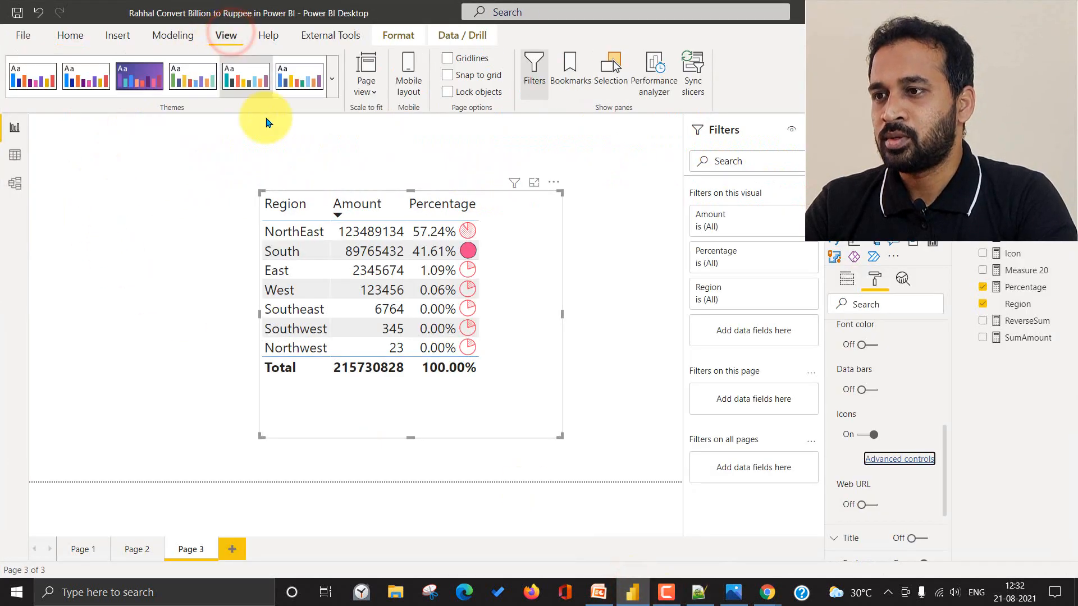
left_click(332, 78)
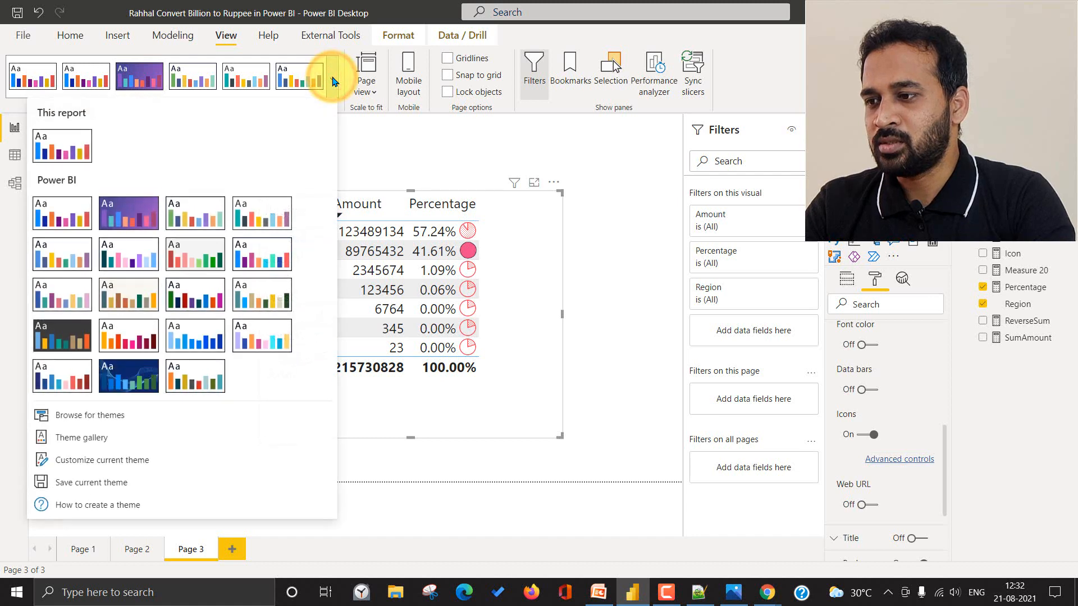
left_click(87, 415)
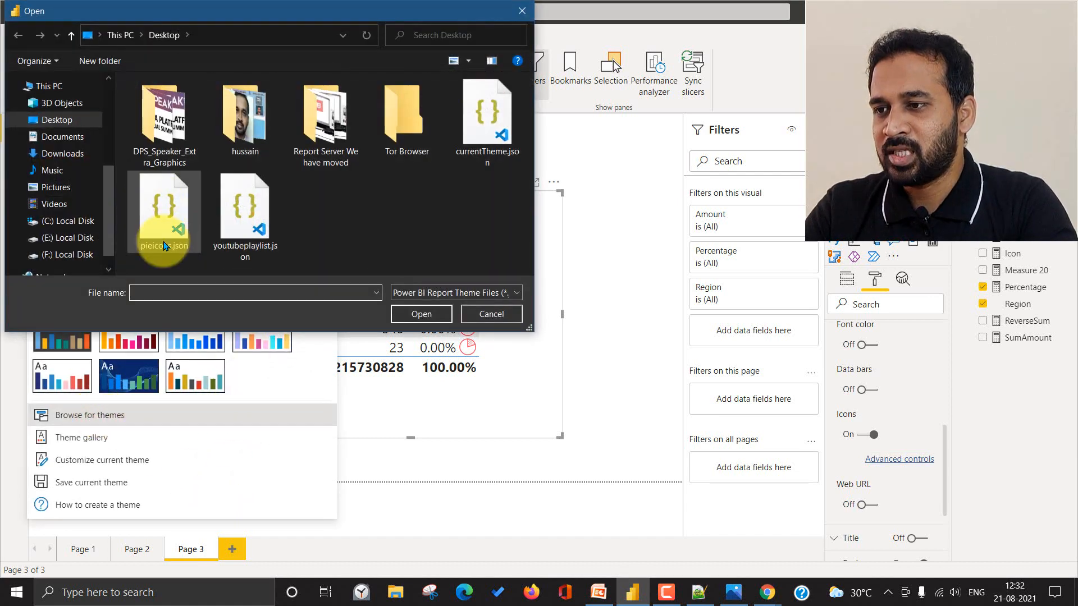
left_click(164, 206)
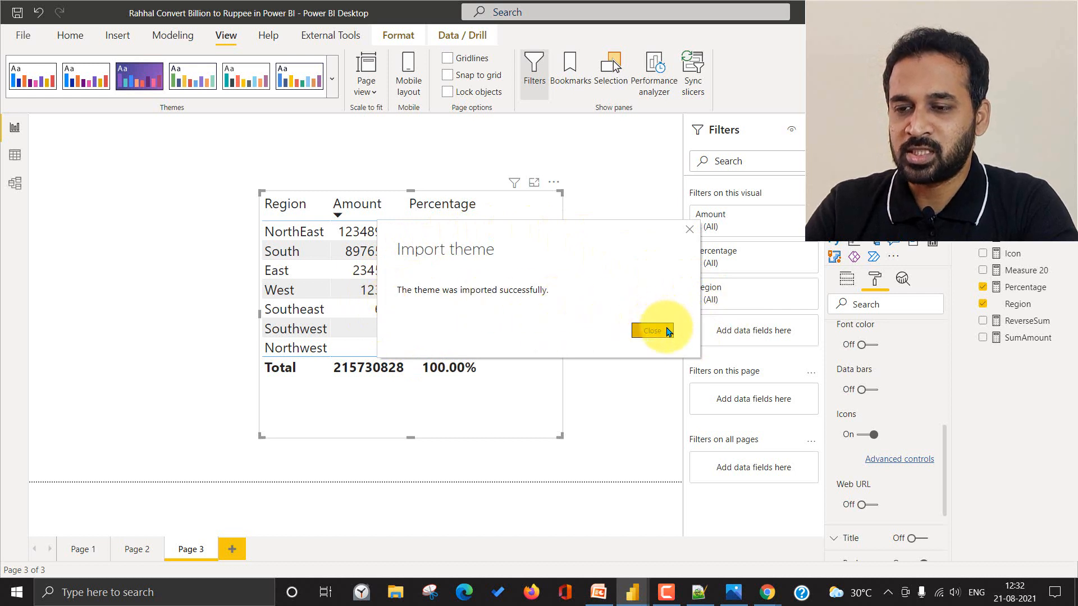
left_click(650, 330)
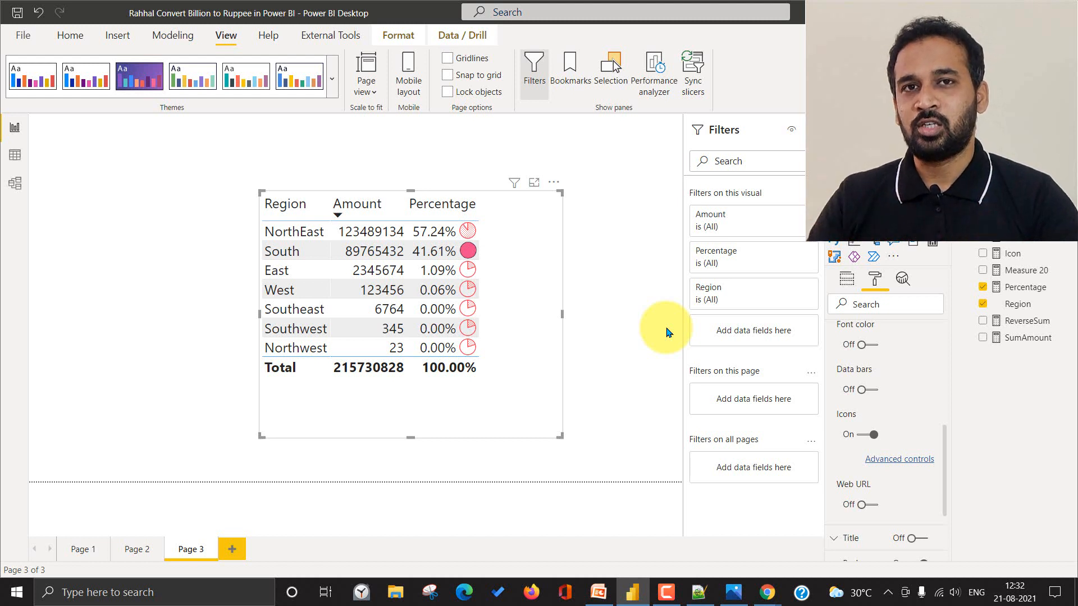
mouse_move(460, 440)
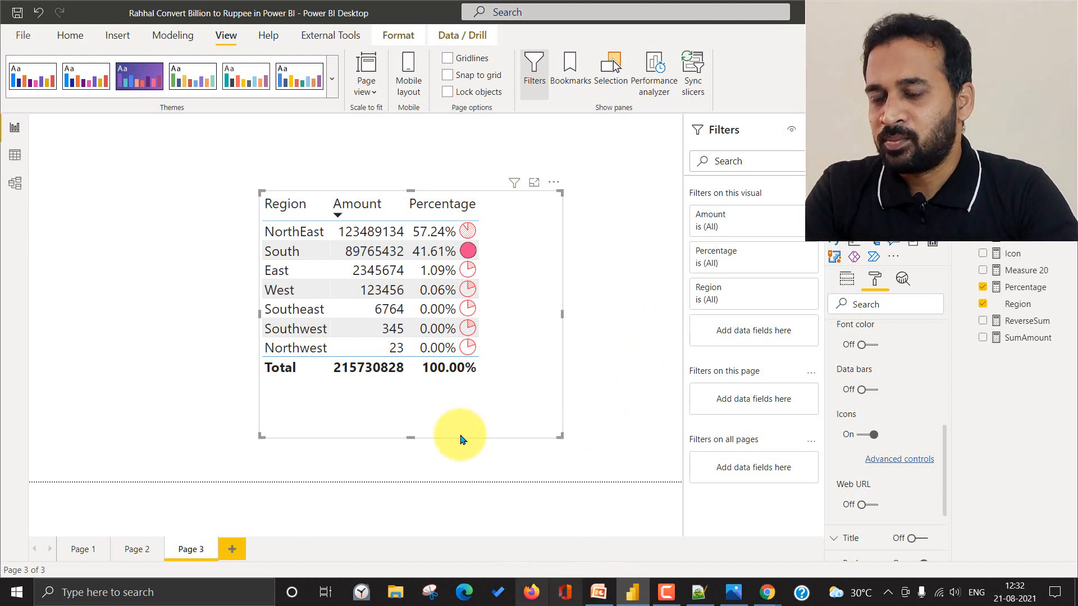
mouse_move(819, 323)
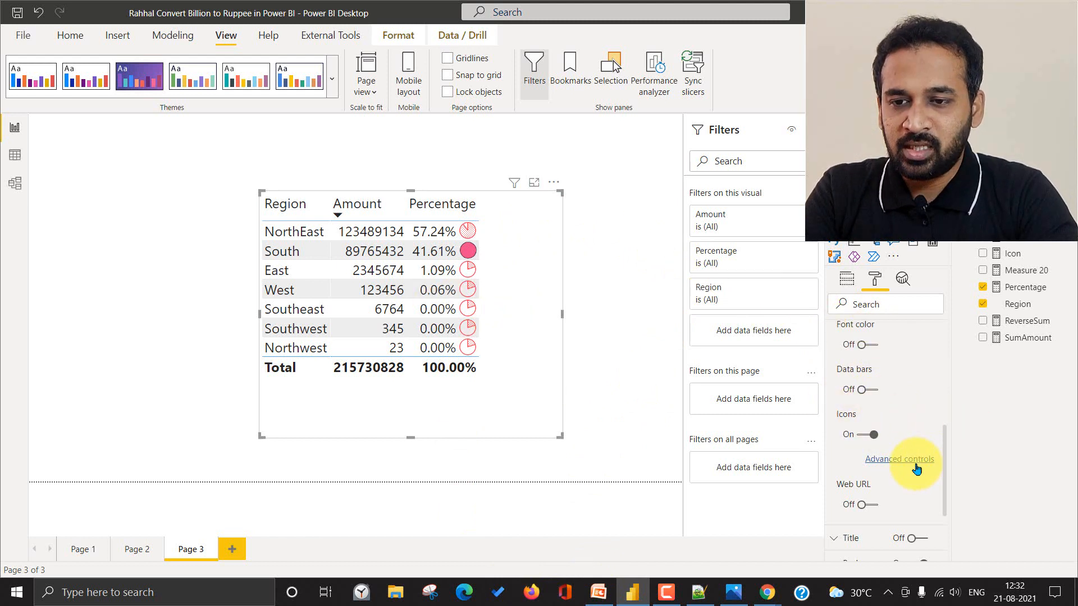
mouse_move(626, 350)
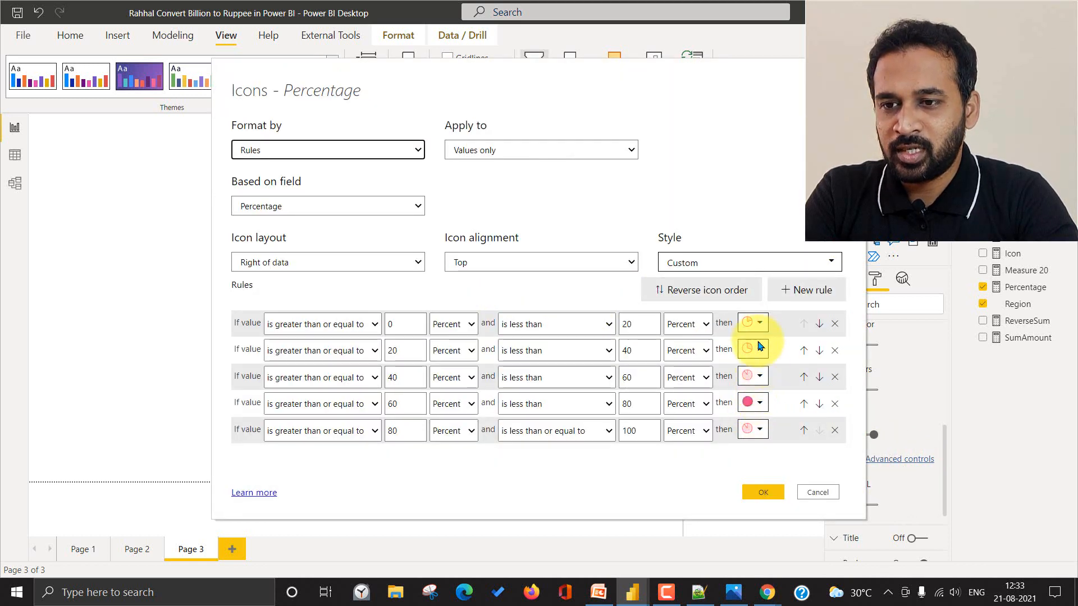
Assign the BurningFire icon to the 60–80 percent rule and apply it to the table.
left_click(758, 402)
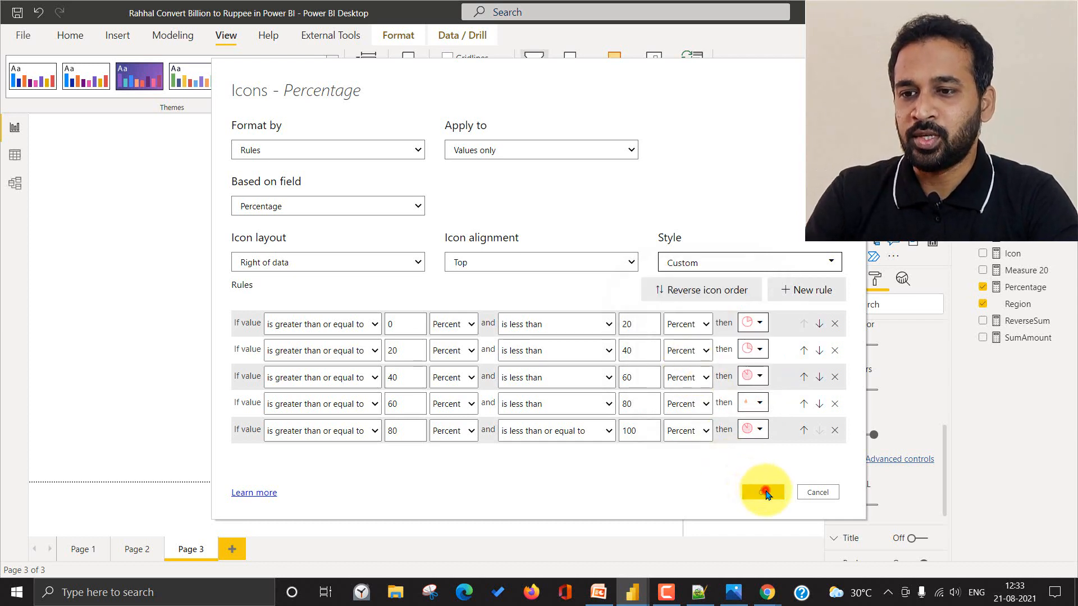
left_click(763, 491)
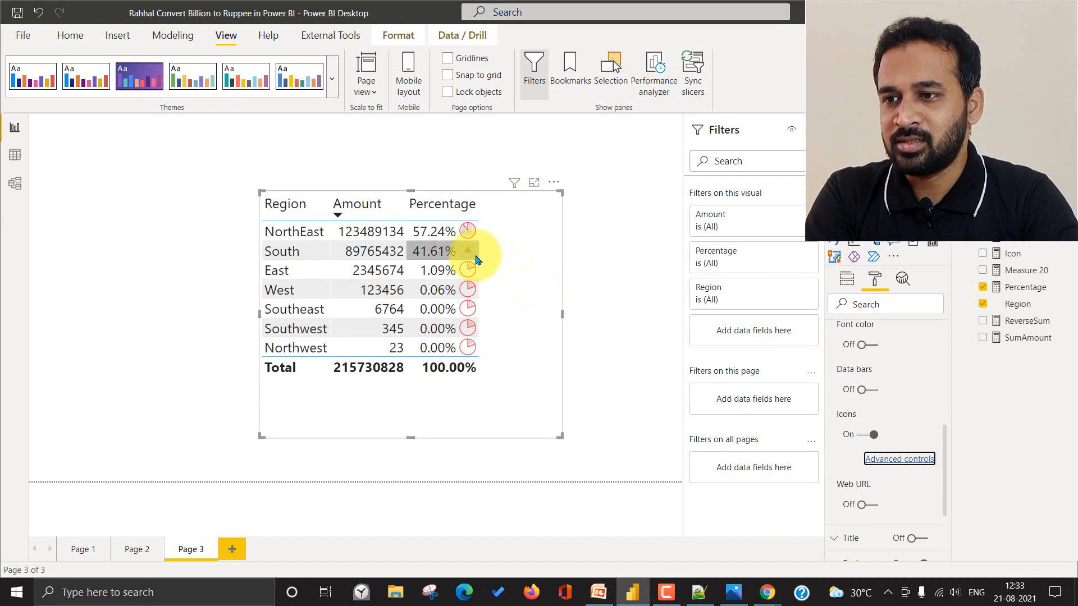
mouse_move(475, 258)
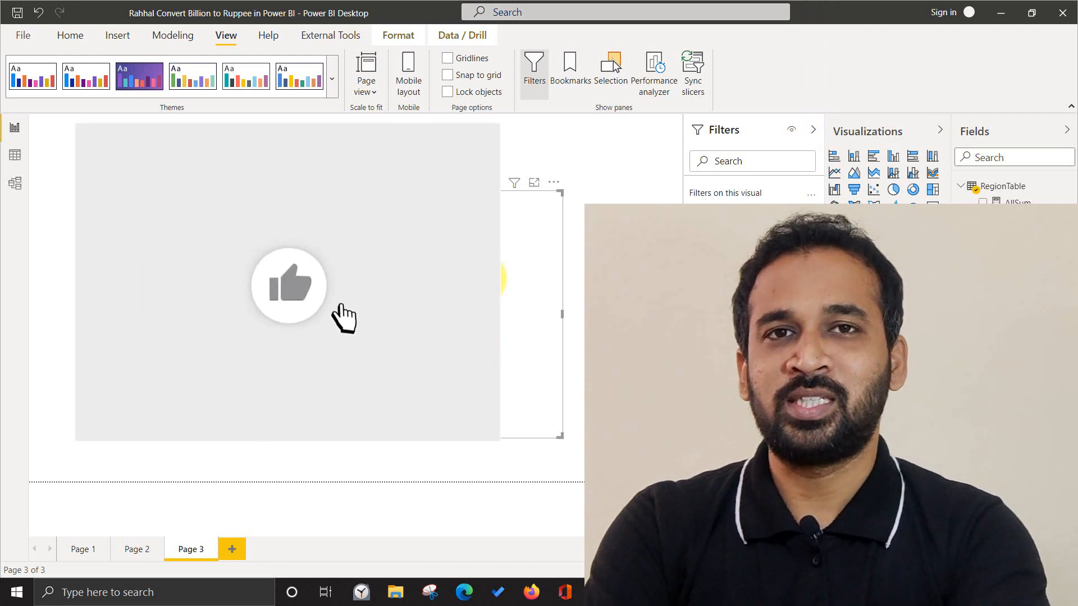
left_click(289, 283)
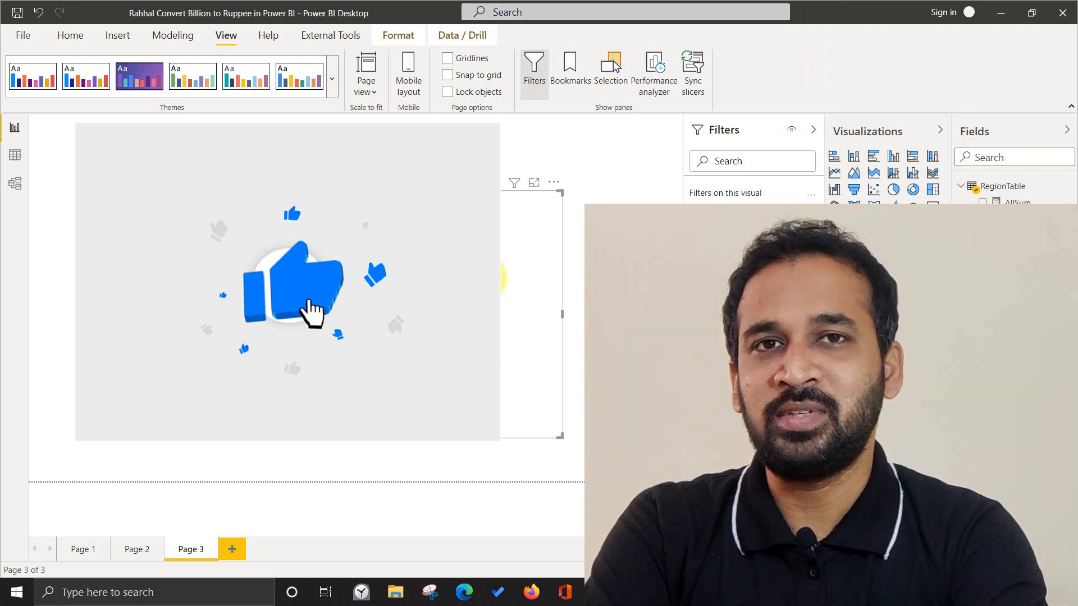